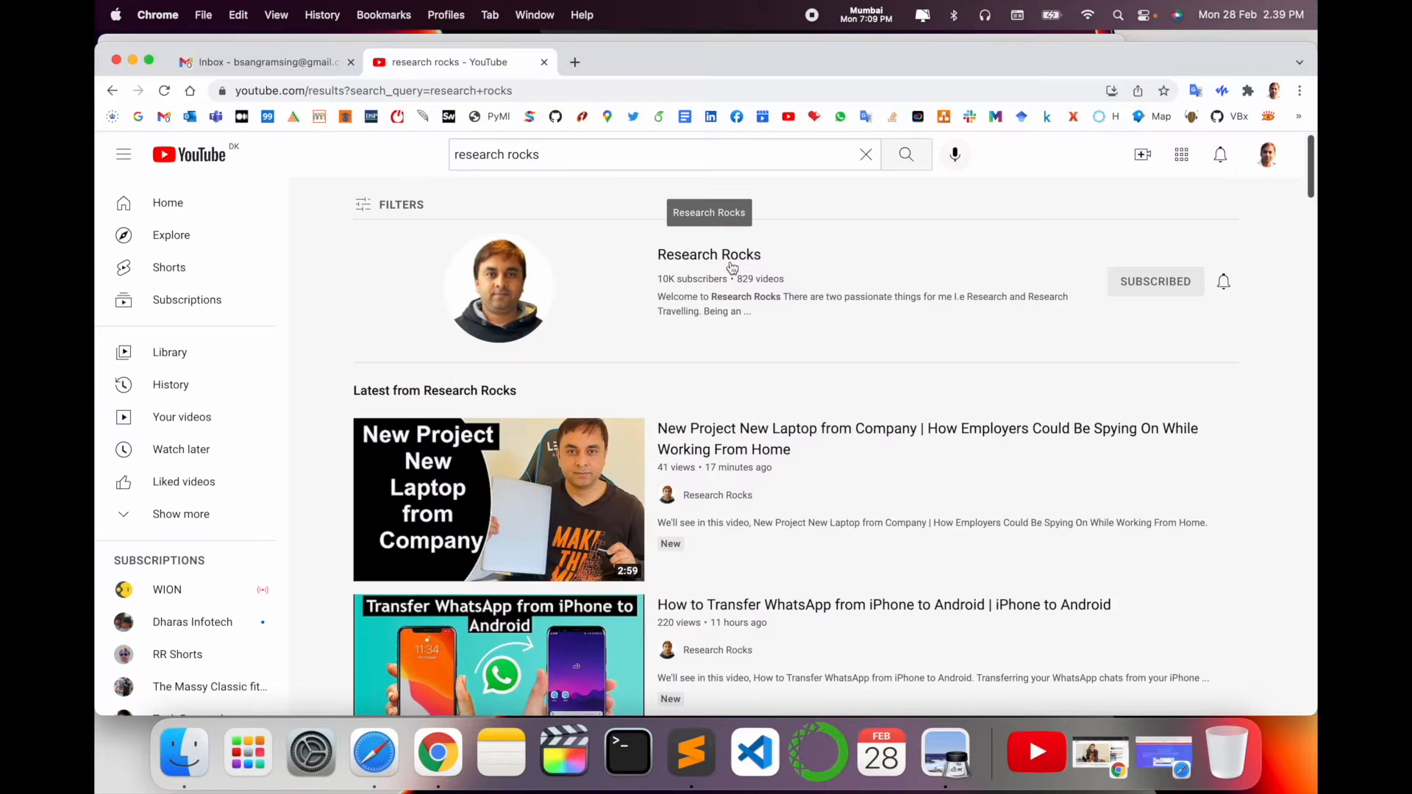
- Open the Research Rocks channel from the YouTube results, then bring up Launchpad
{"action": "left_click", "coordinate": [709, 254]}
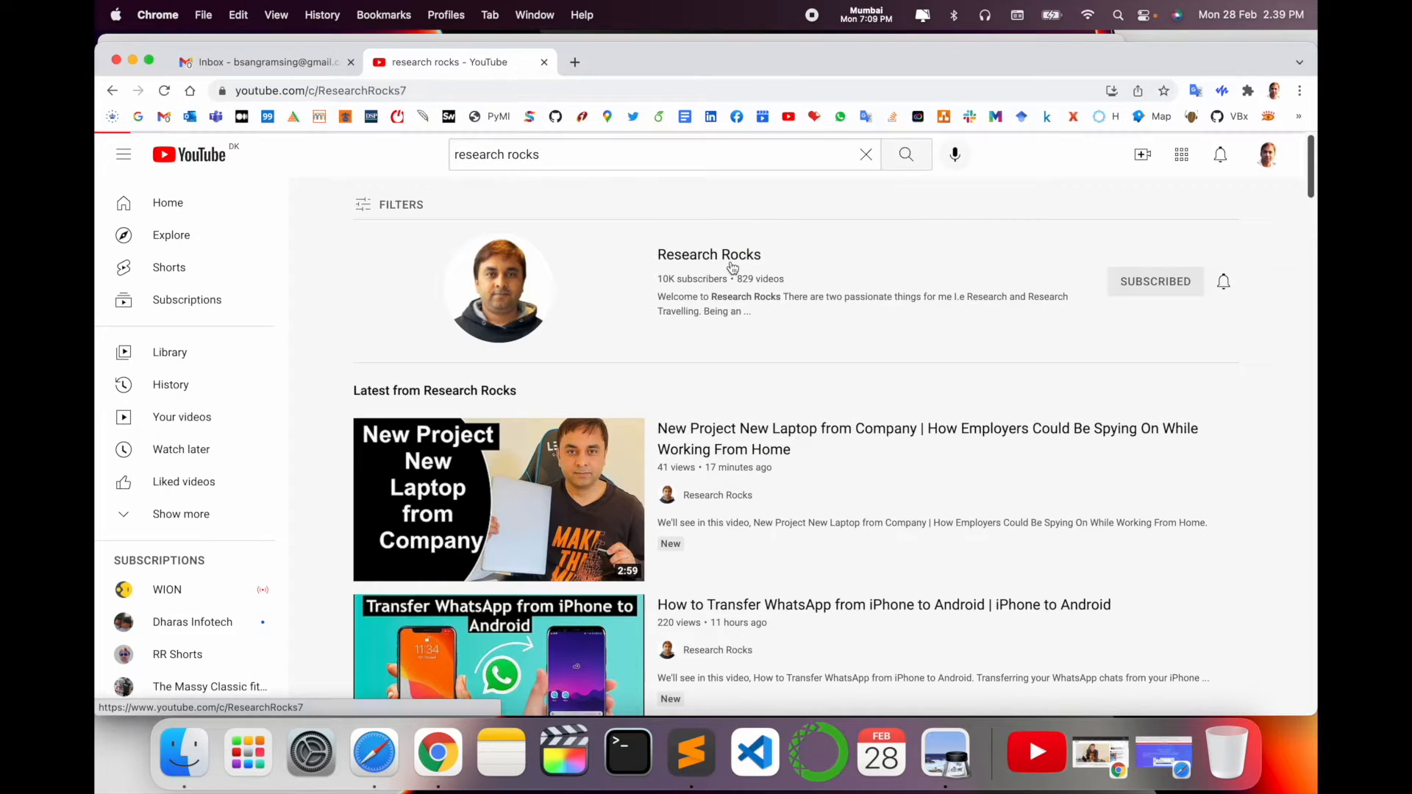
{"action": "left_click", "coordinate": [709, 254]}
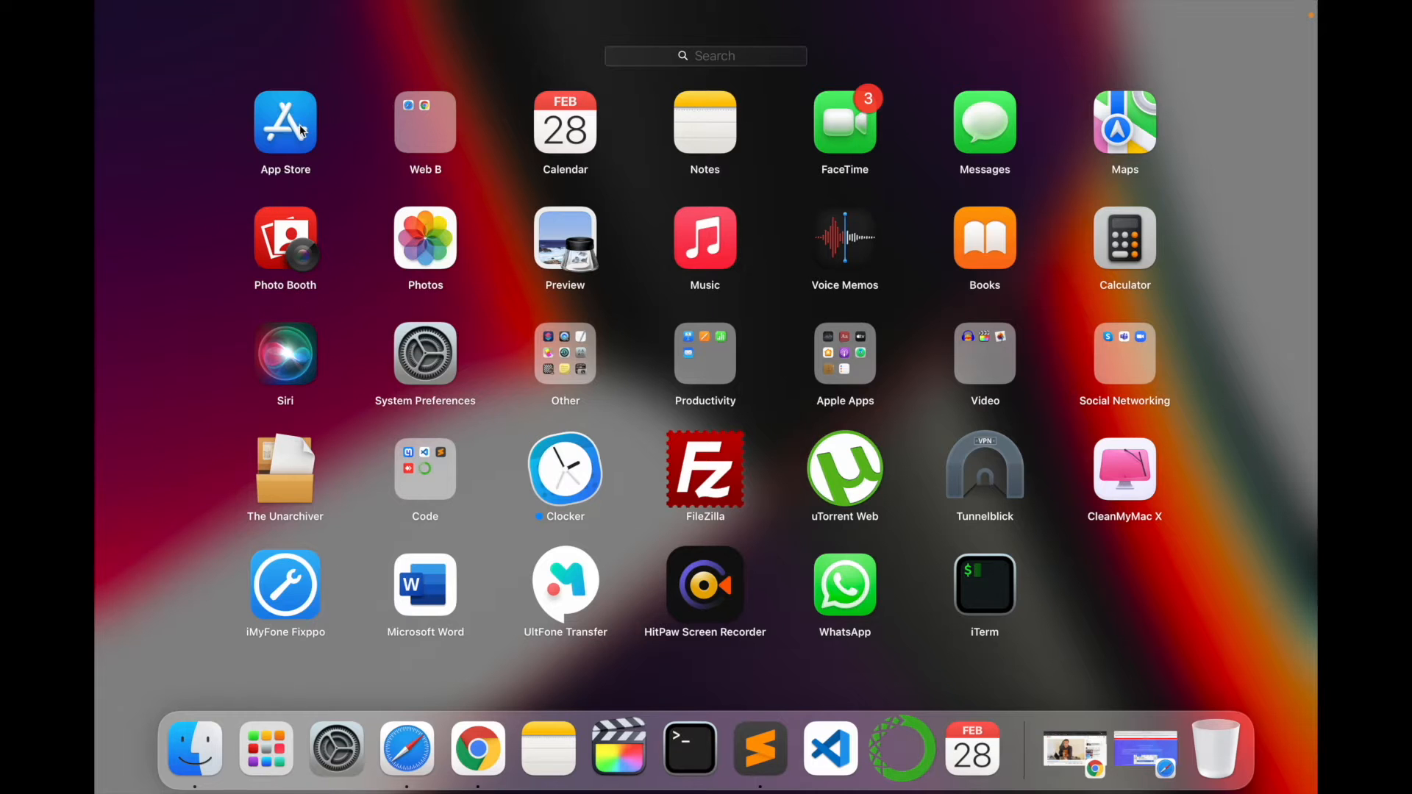
- Search the App Store for 'youtube' and scroll through the Mac app results
{"action": "left_click", "coordinate": [286, 121]}
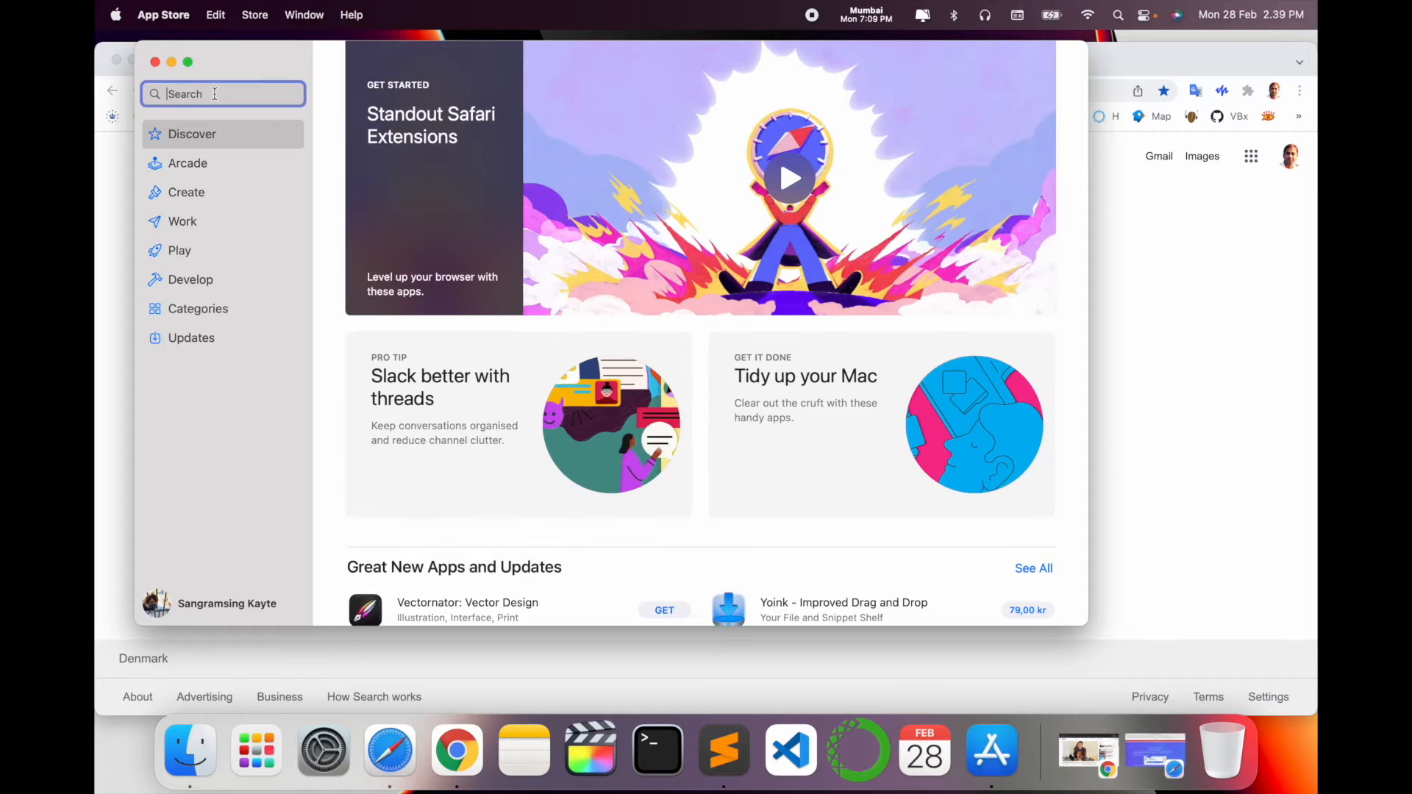
{"action": "type", "text": "youtube"}
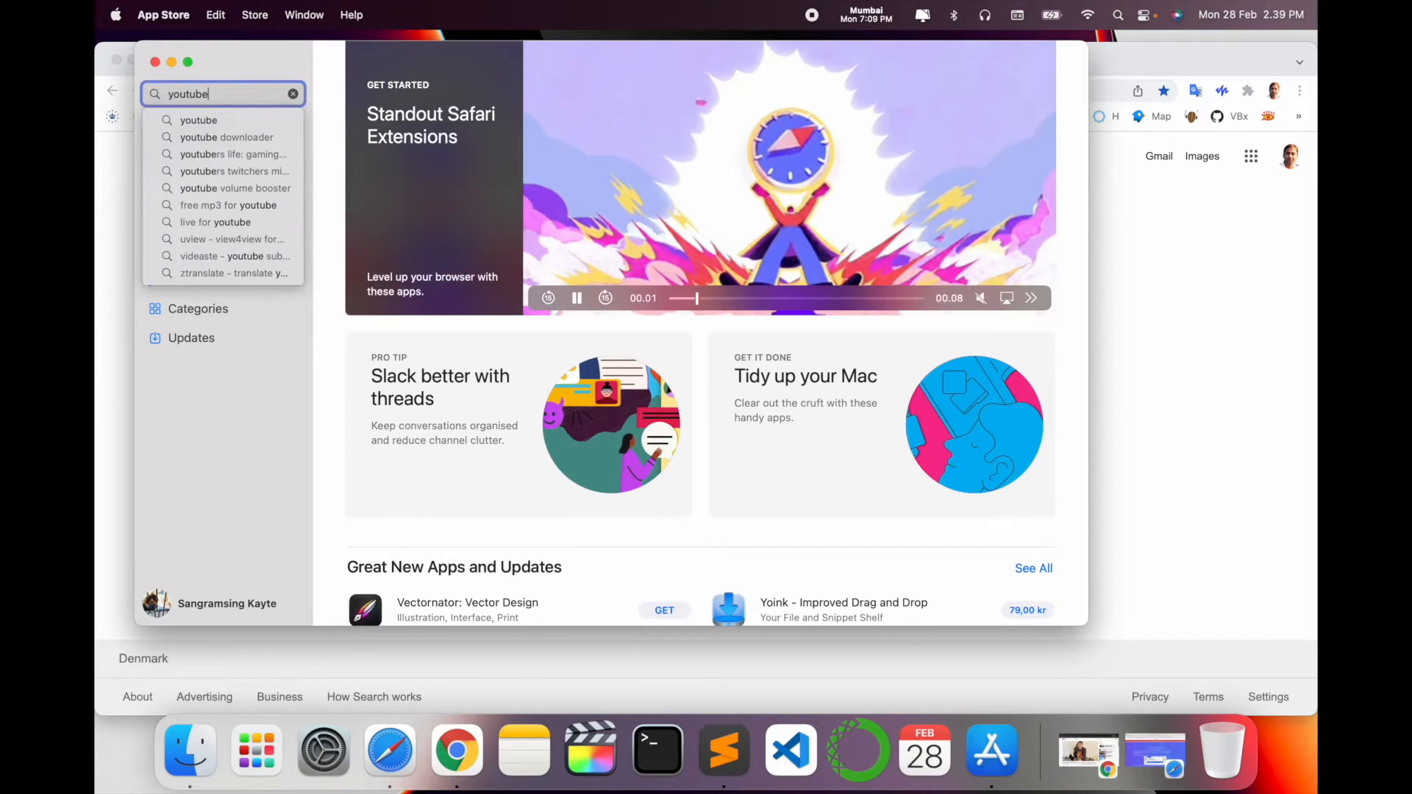
{"action": "key", "text": "Return"}
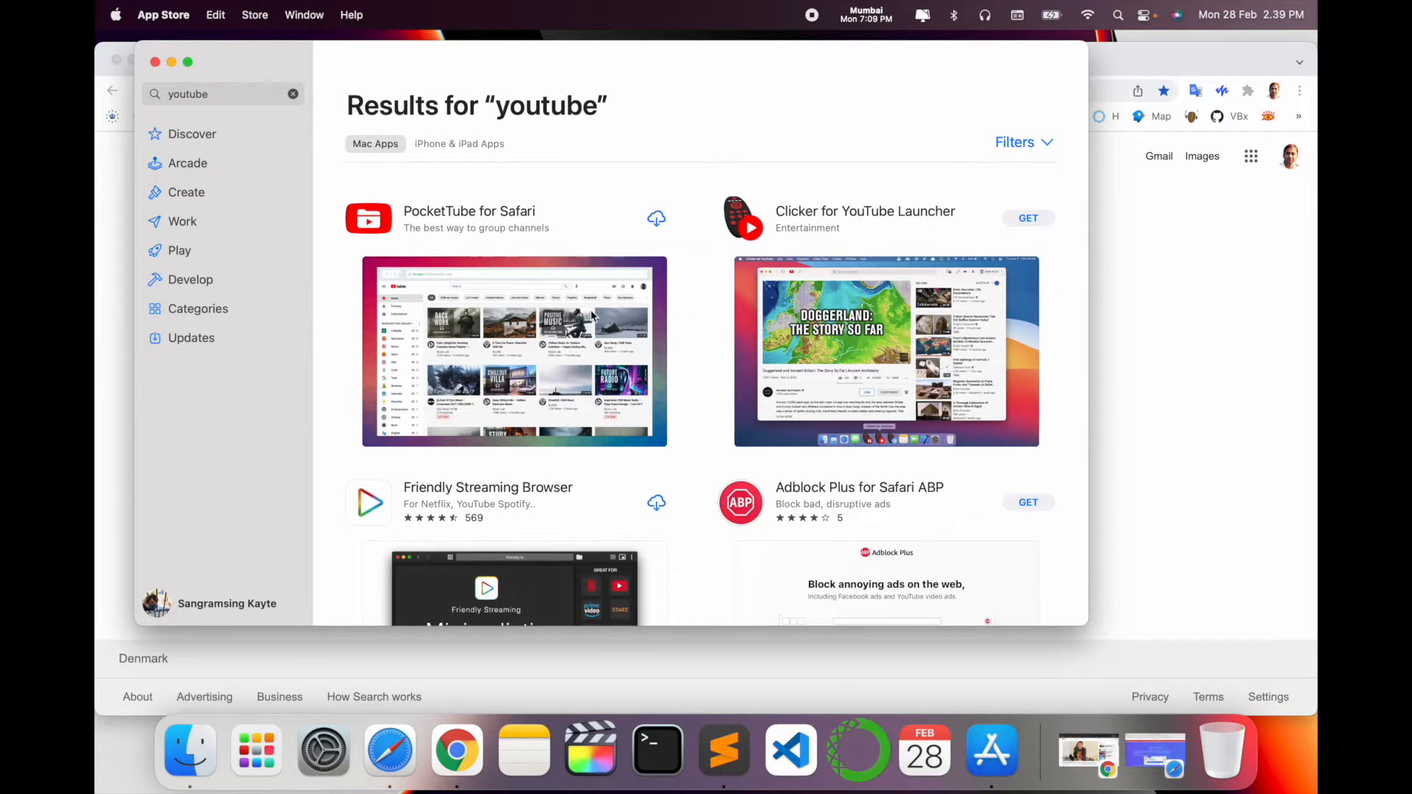
{"action": "scroll", "scroll_direction": "down", "scroll_amount": 3}
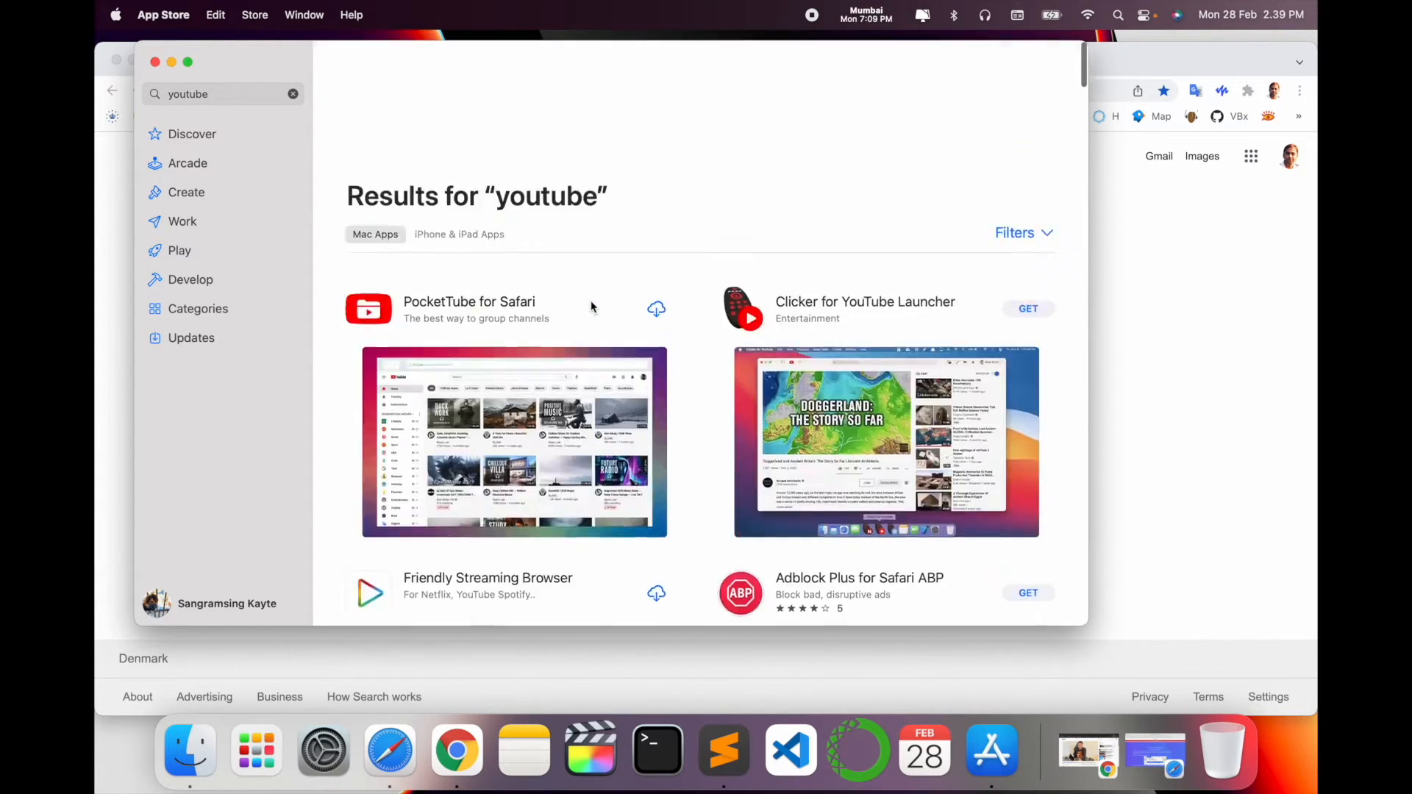
{"action": "scroll", "scroll_direction": "down", "scroll_amount": 3}
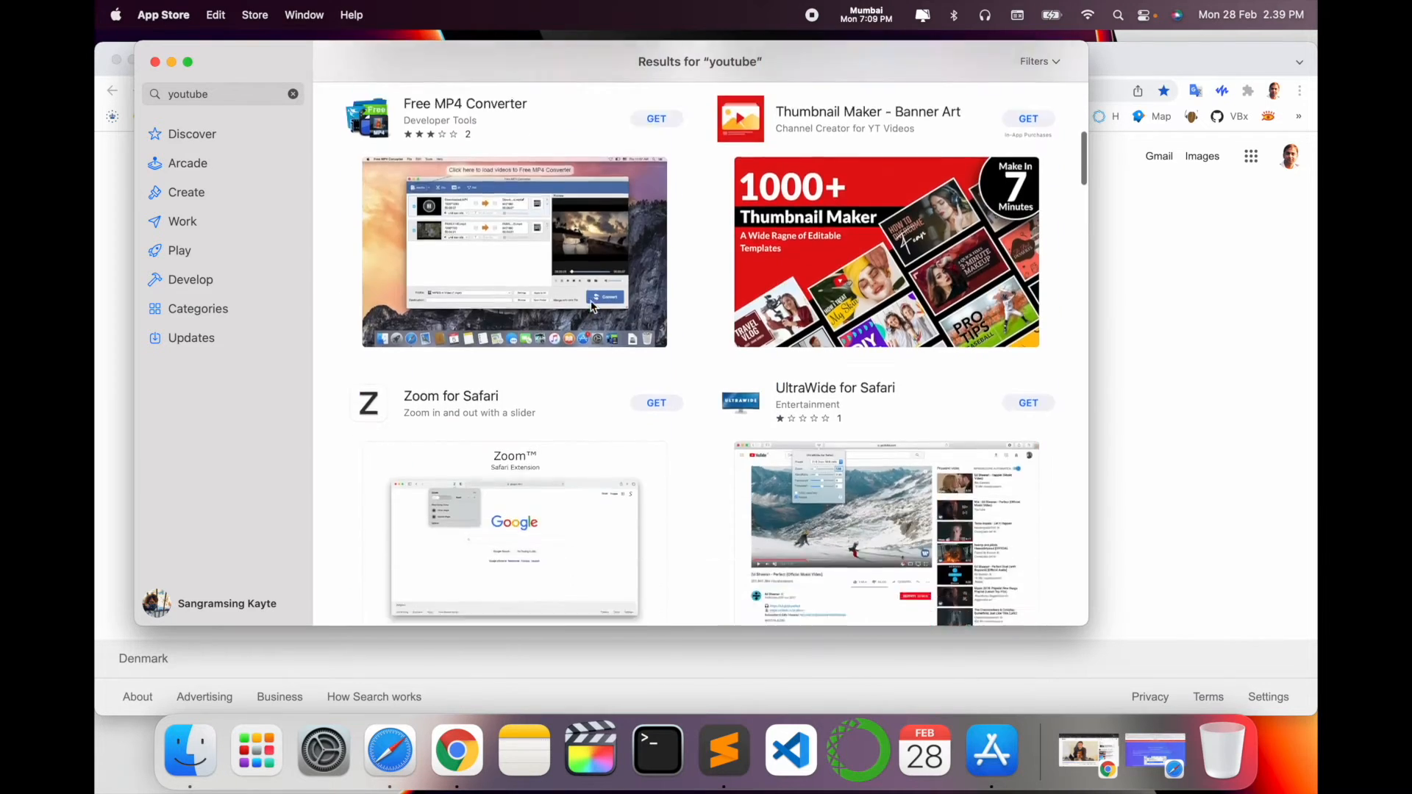
{"action": "scroll", "scroll_direction": "down", "scroll_amount": 3}
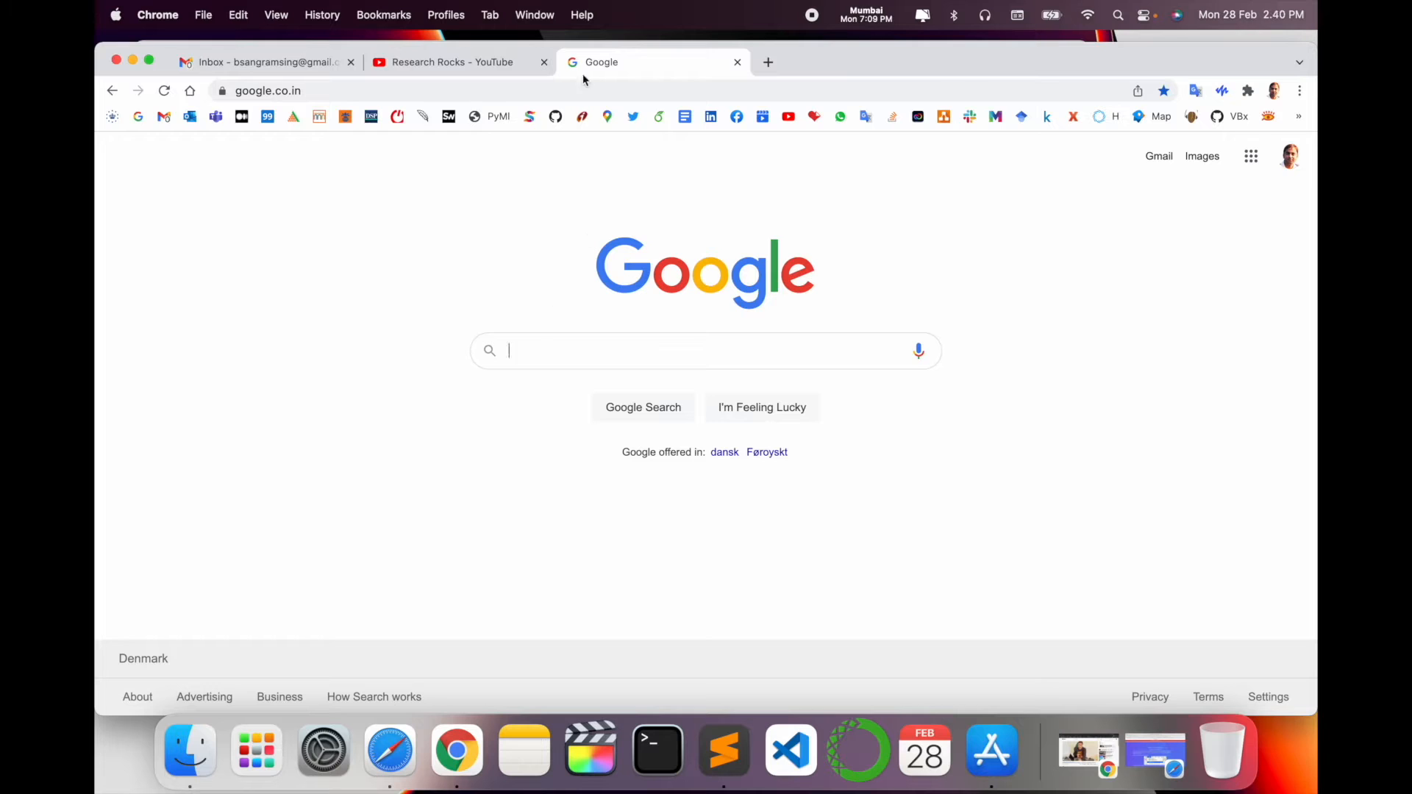
- Search Google for 'y' and go to YouTube's home page from the suggestions
{"action": "type", "text": "y"}
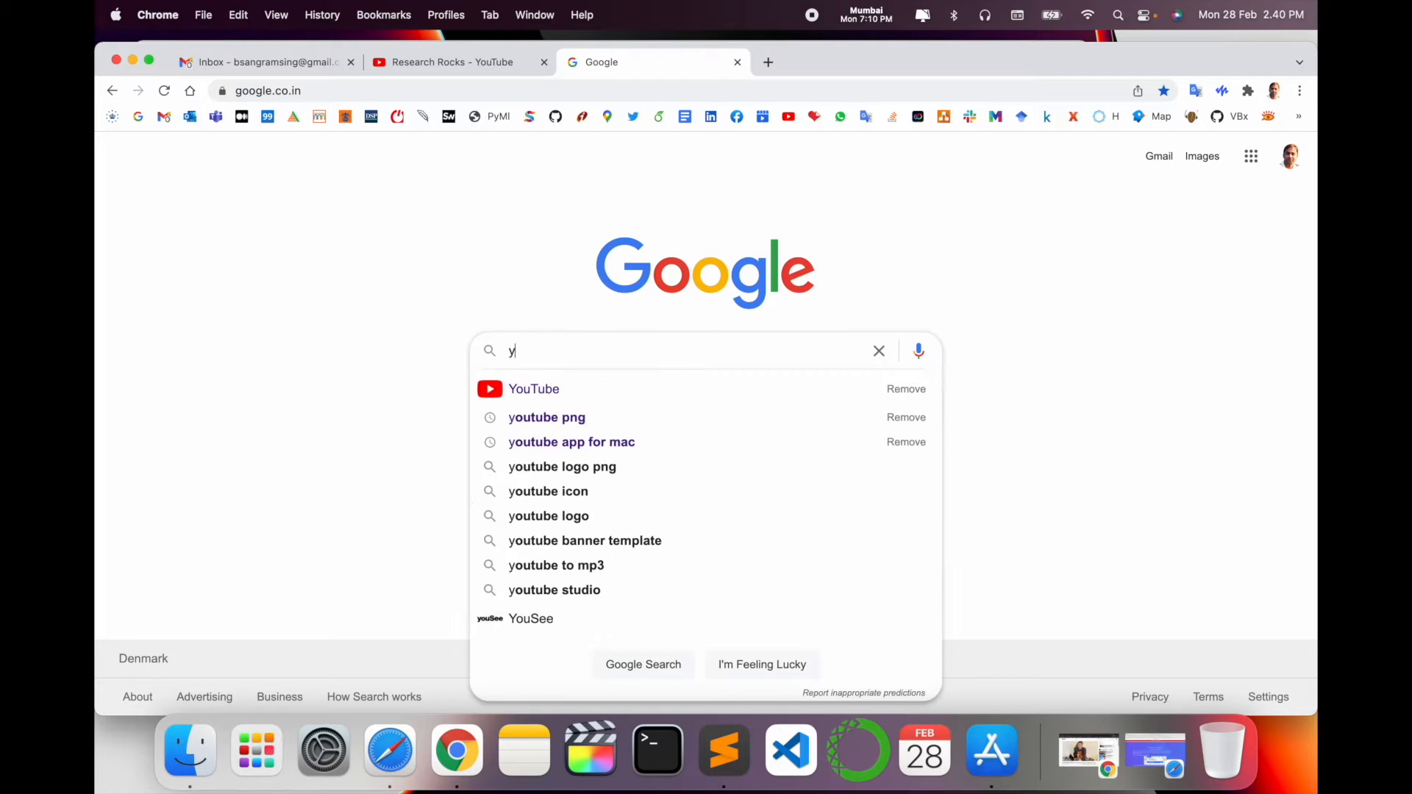
{"action": "left_click", "coordinate": [534, 388]}
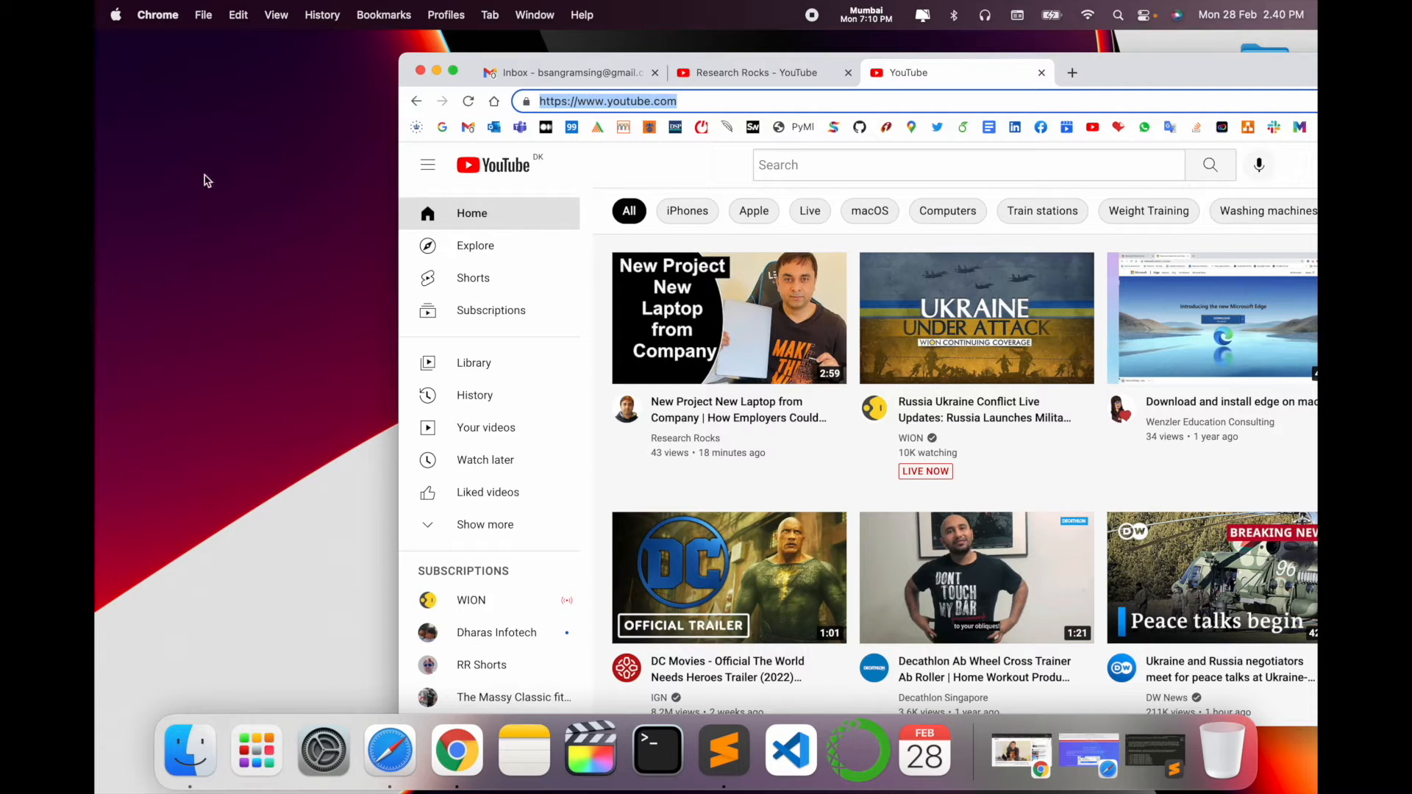
{"action": "mouse_move", "coordinate": [1196, 75]}
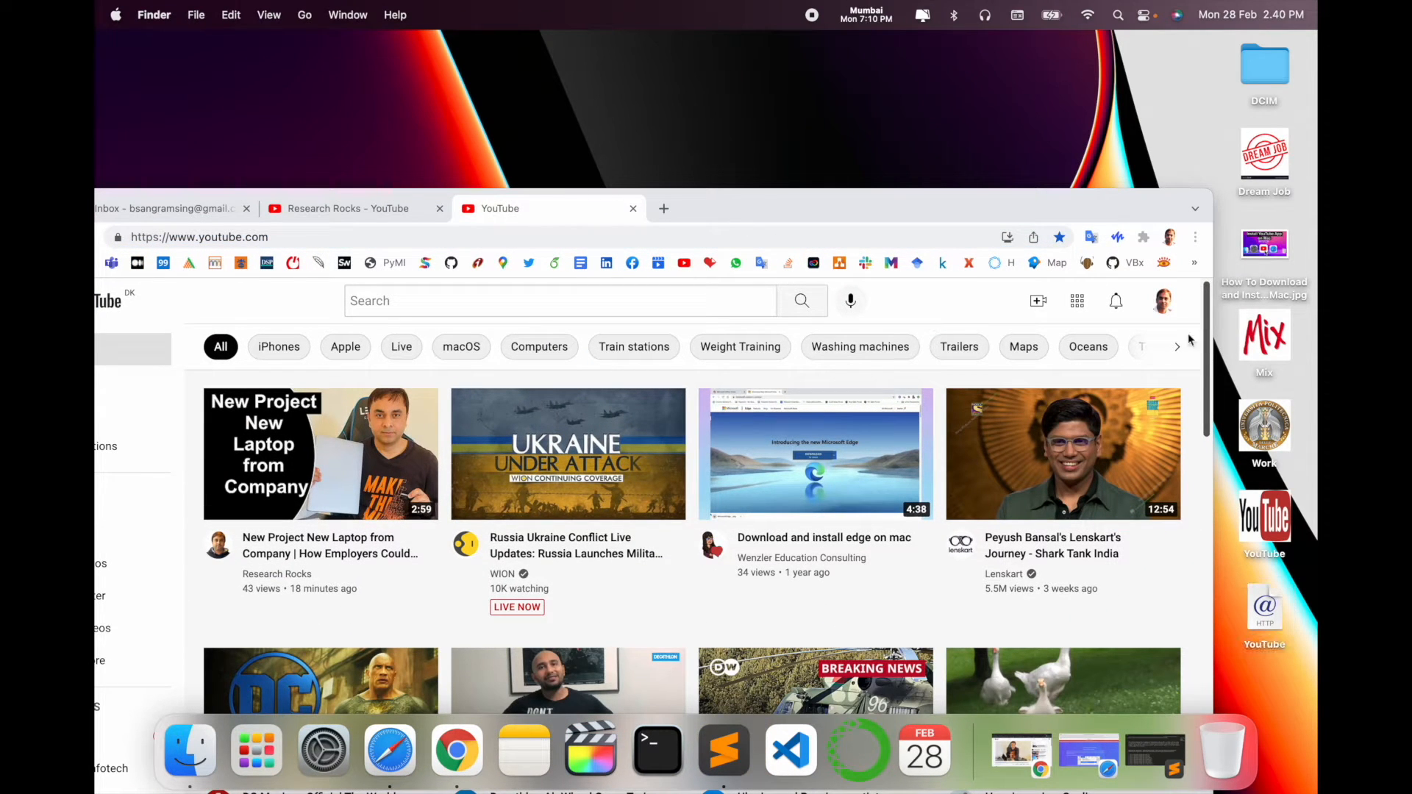
- Bring the Chrome window back to the front over the desktop
{"action": "left_click", "coordinate": [1265, 609]}
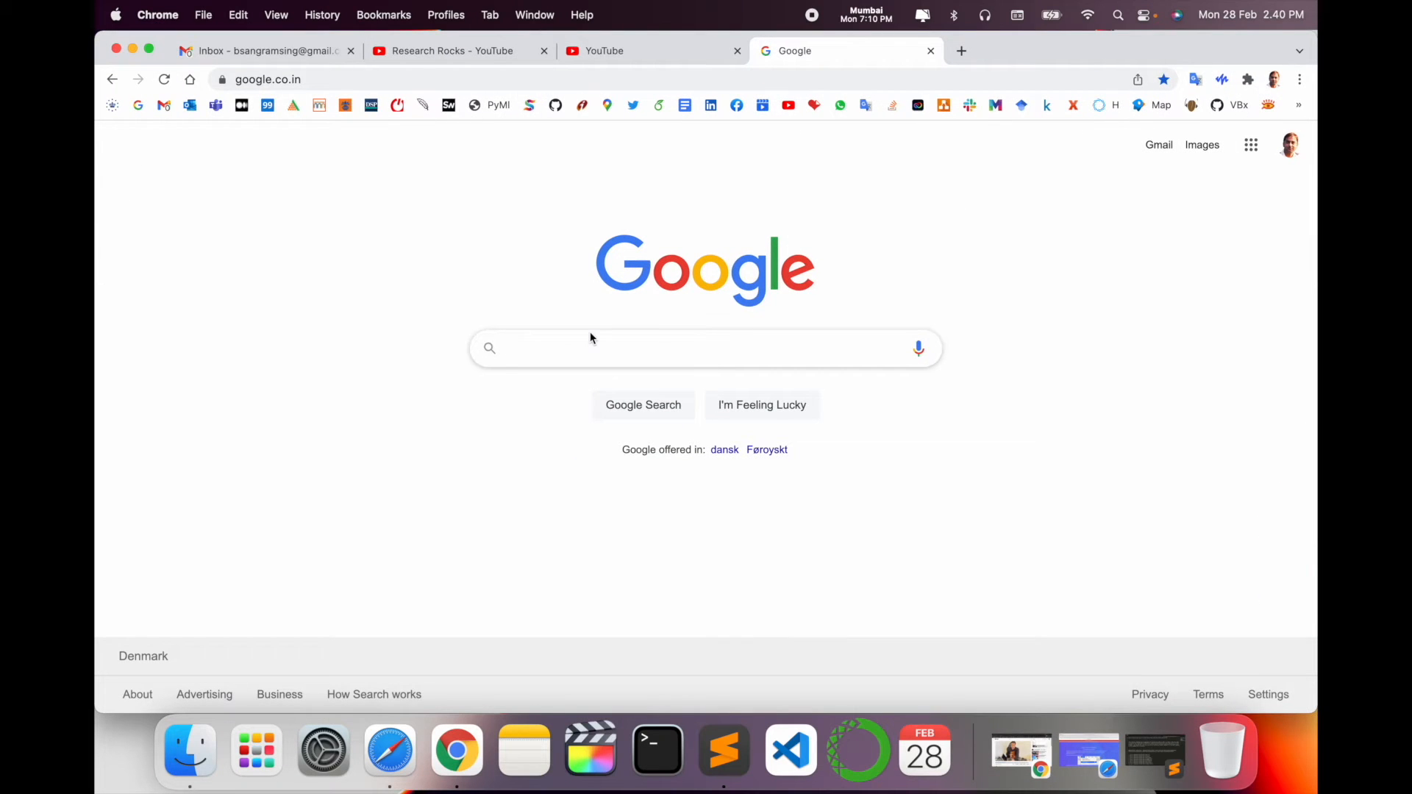
- Start a Google search for 'you' toward a transparent YouTube logo image
{"action": "type", "text": "you"}
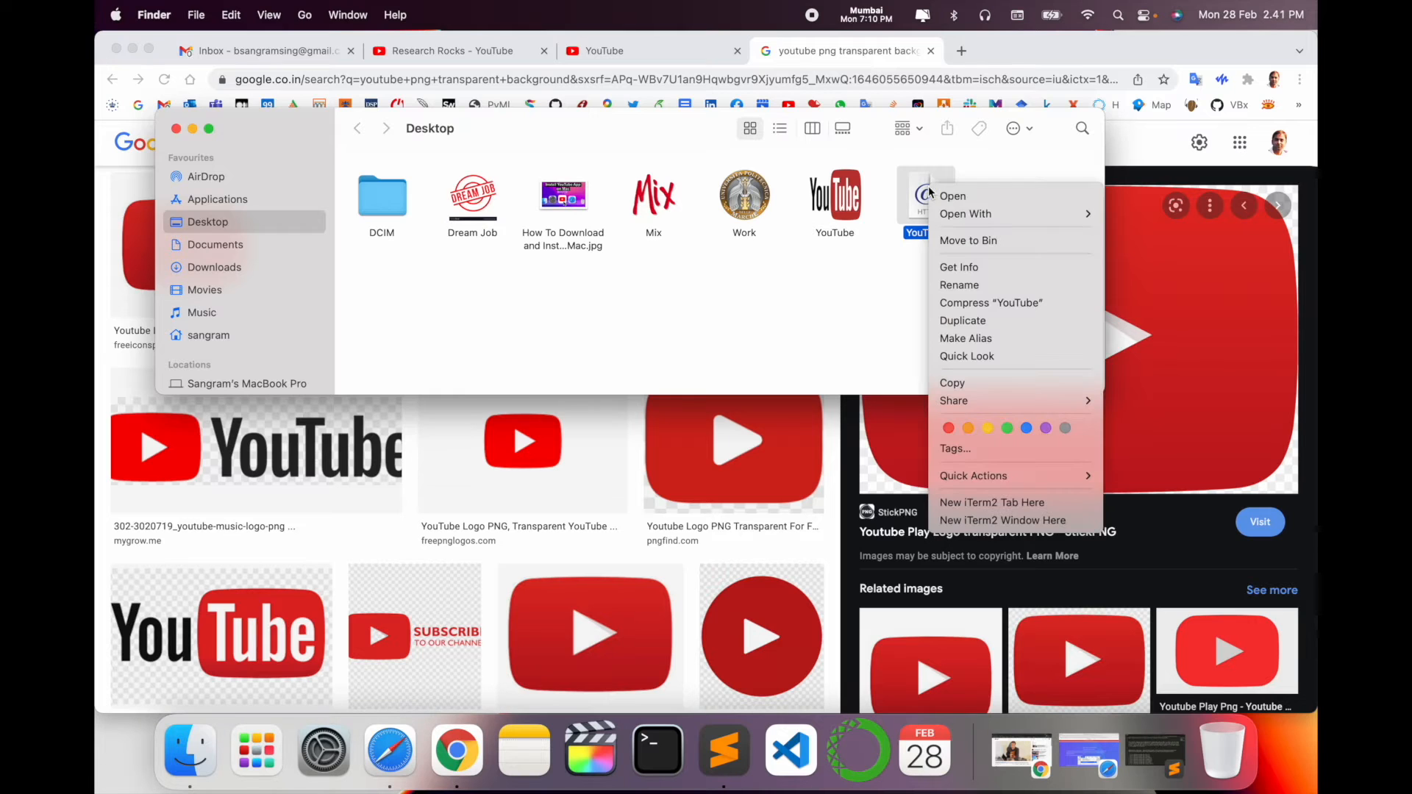
- Open Get Info on the YouTube shortcut to replace its icon with the play logo
{"action": "left_click", "coordinate": [959, 266]}
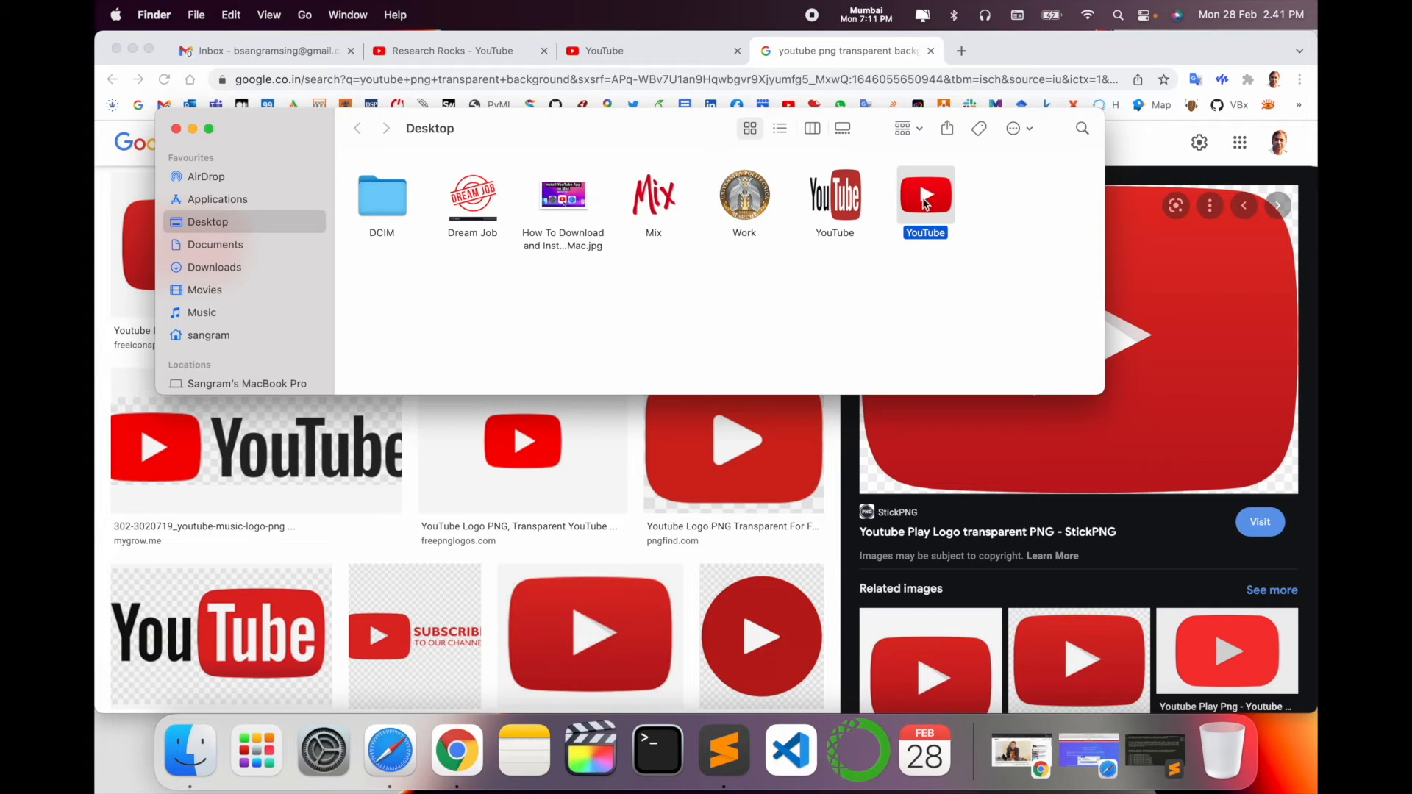
{"action": "mouse_move", "coordinate": [891, 212]}
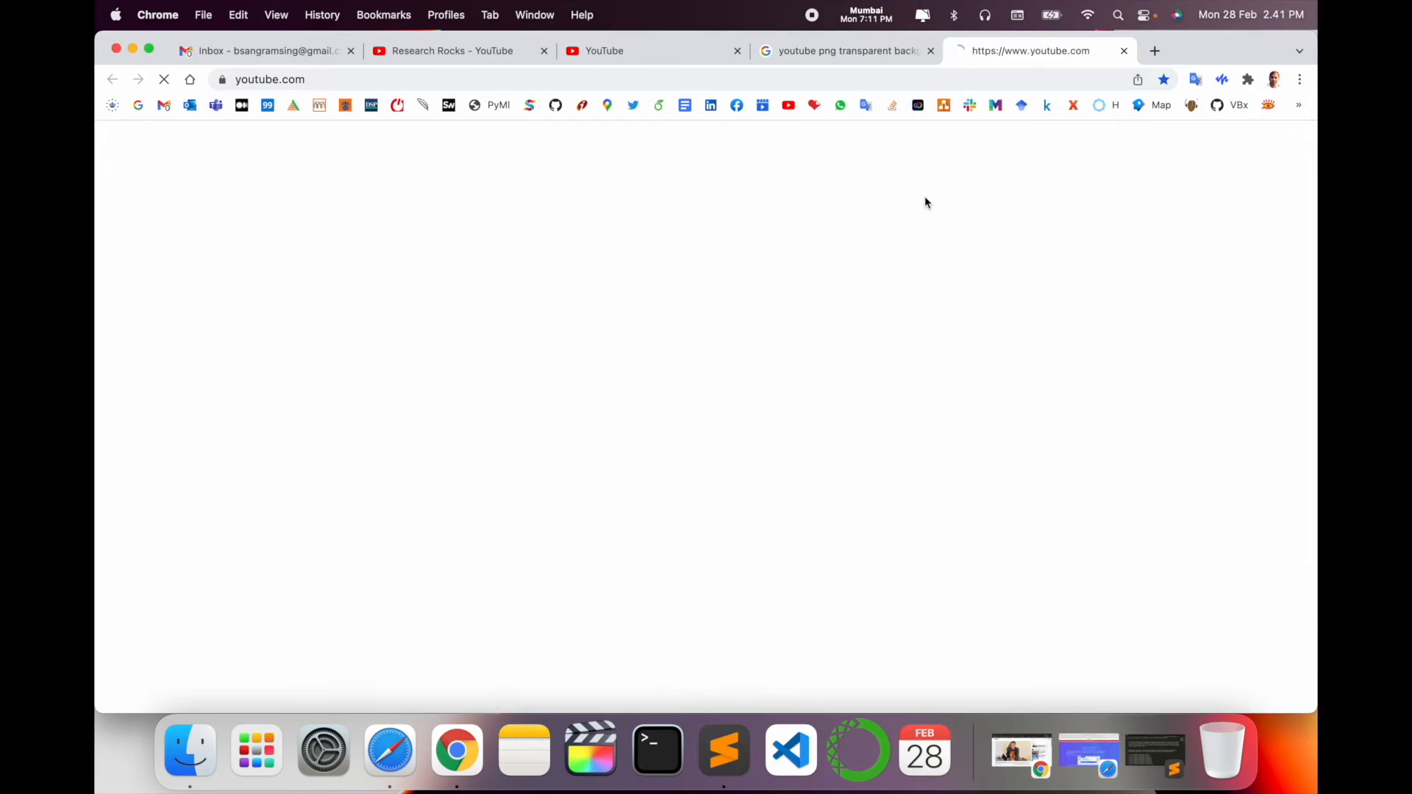
- Return to the Desktop folder and open YouTube from the new Dock shortcut
{"action": "left_click", "coordinate": [188, 753]}
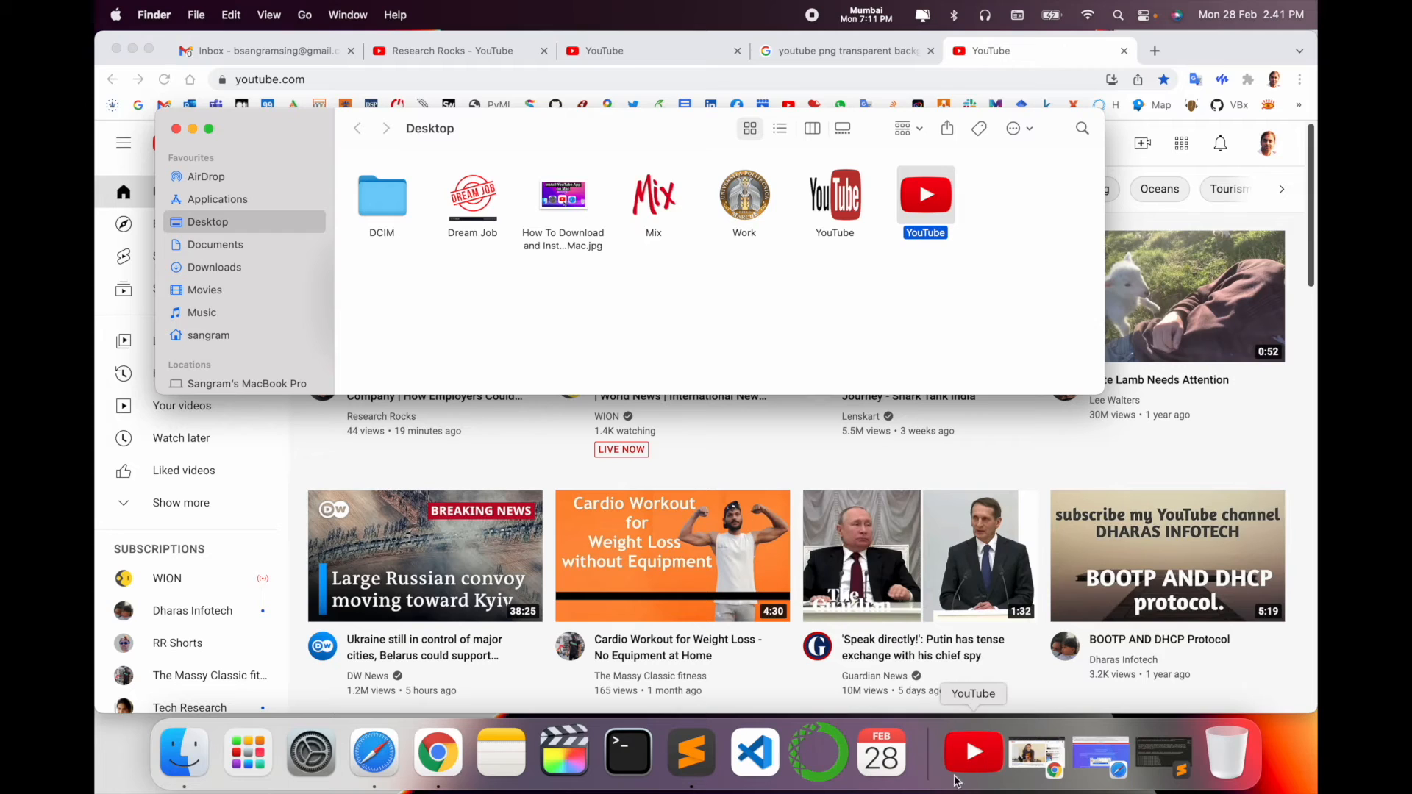
{"action": "mouse_move", "coordinate": [933, 204]}
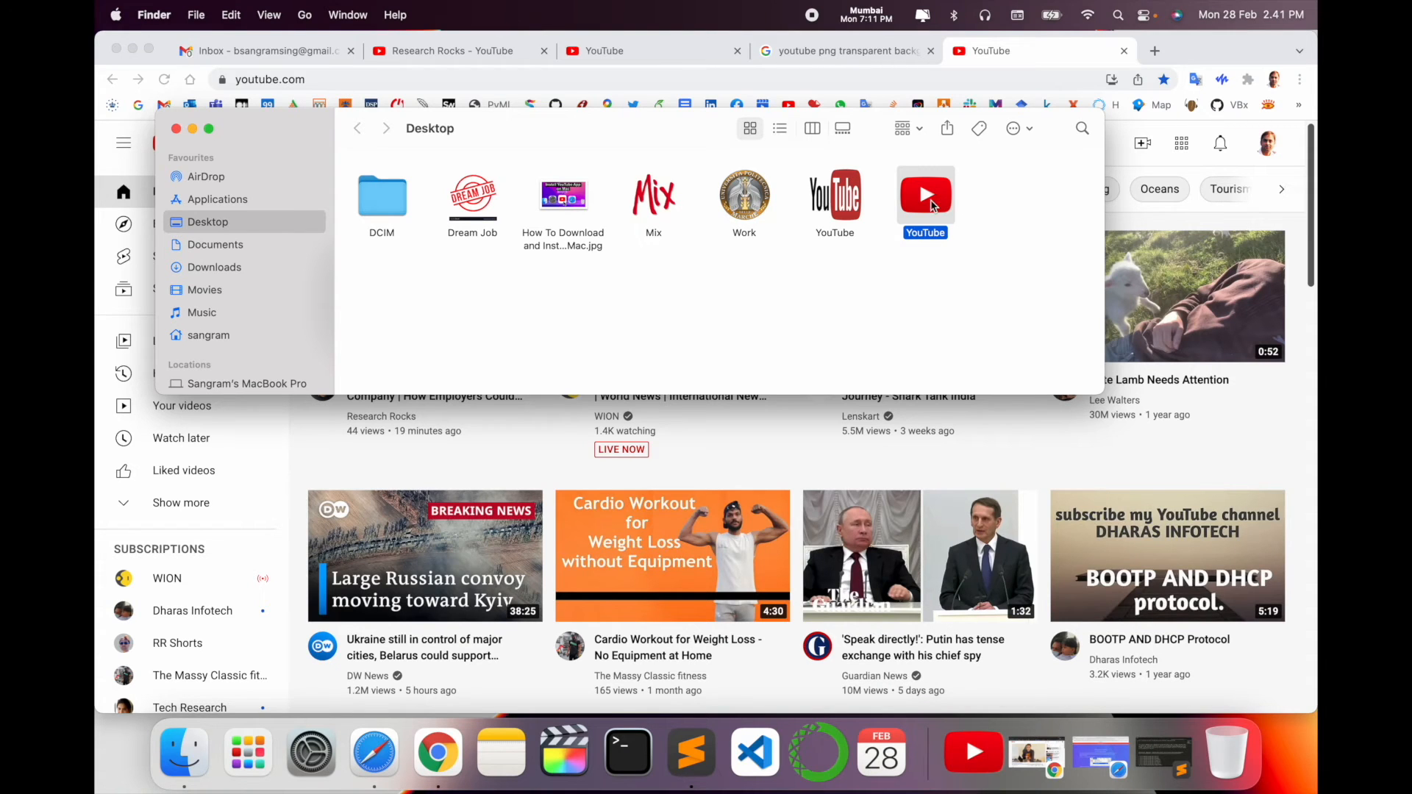
{"action": "left_click", "coordinate": [177, 129]}
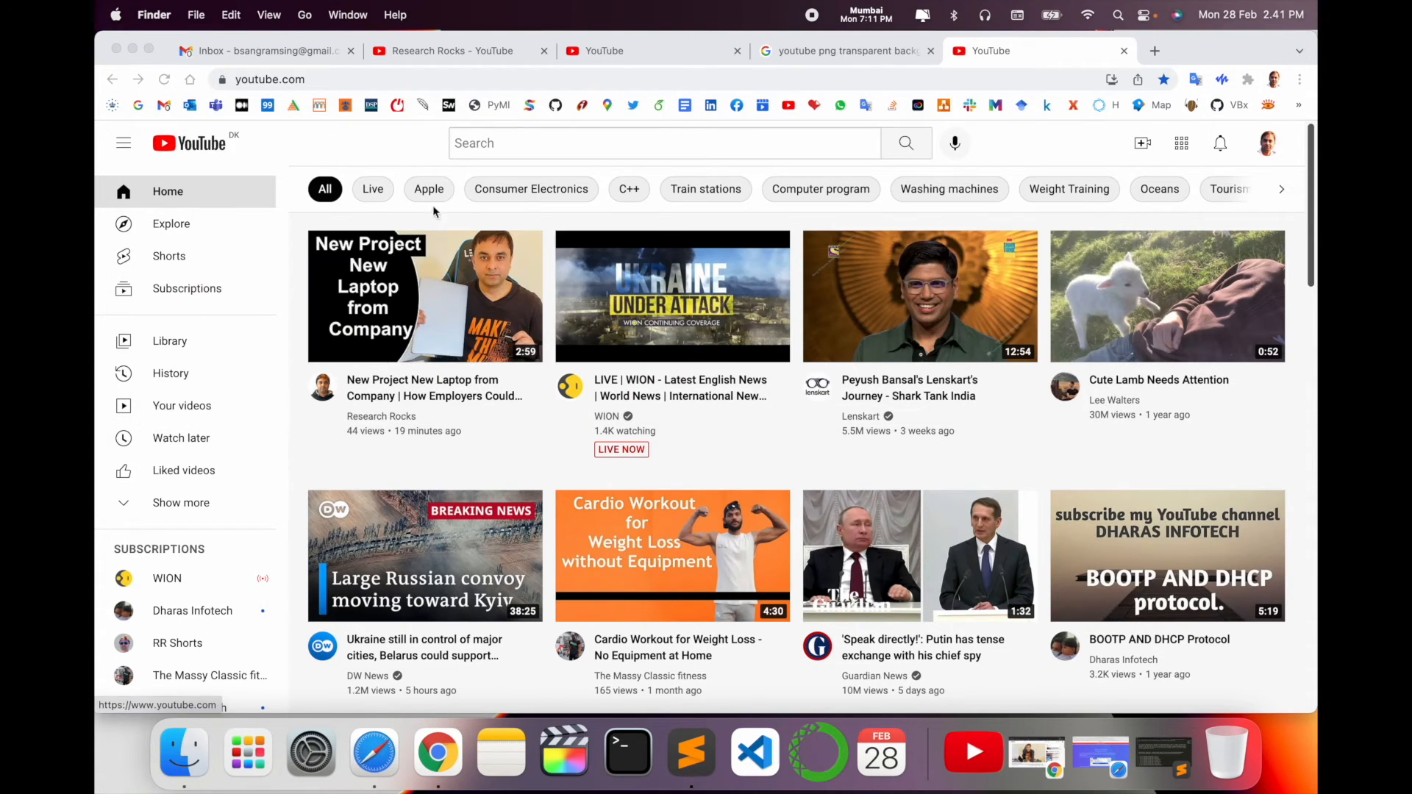